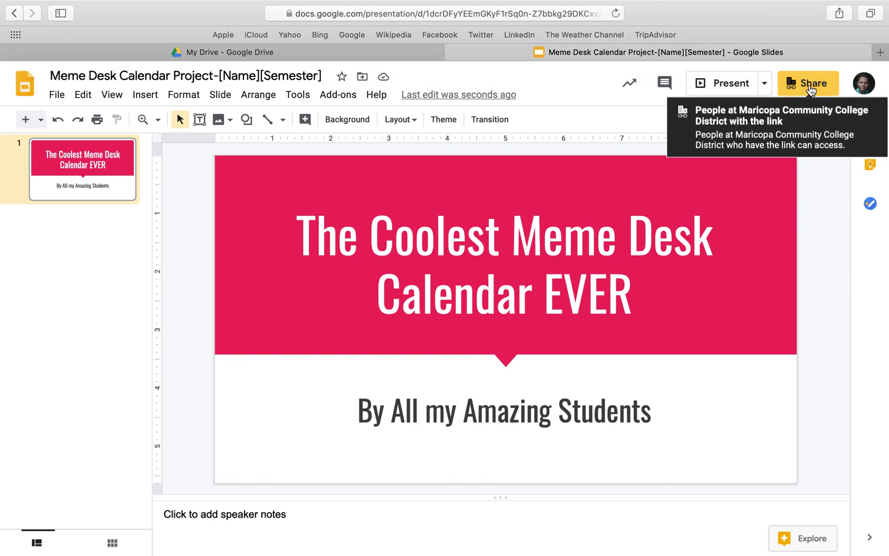
Step: Open the Share dialog for the Meme Desk Calendar presentation
left_click(807, 83)
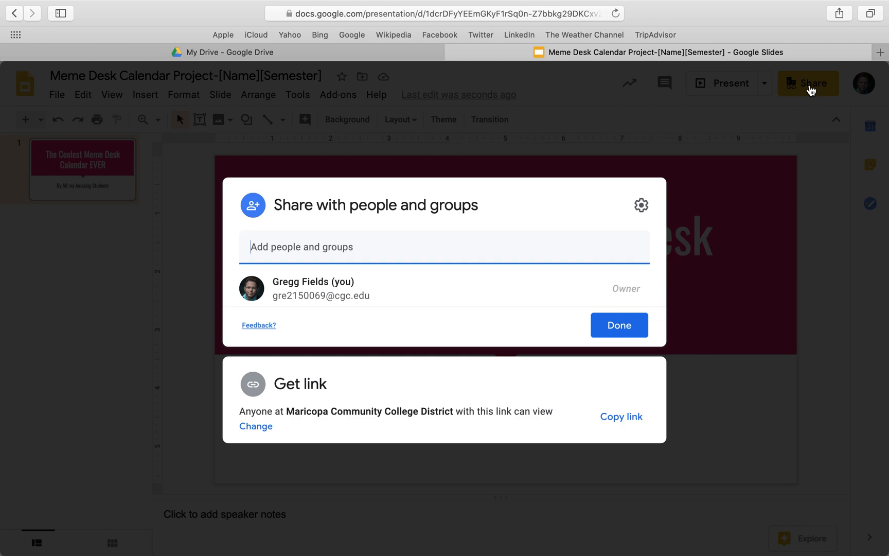
mouse_move(804, 112)
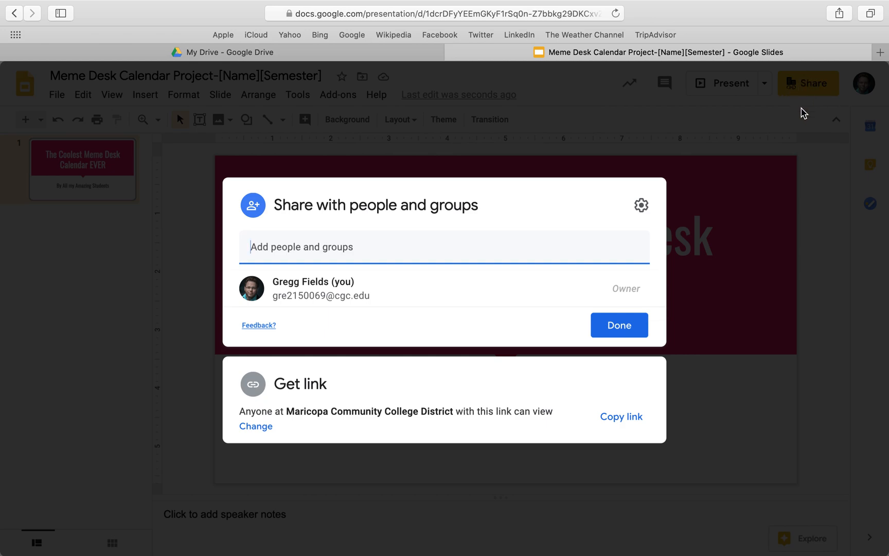
mouse_move(815, 98)
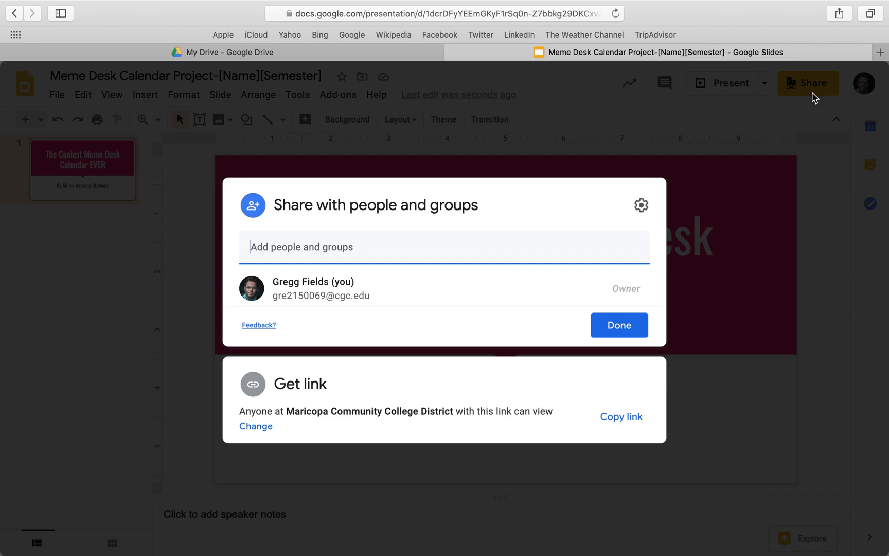
mouse_move(254, 414)
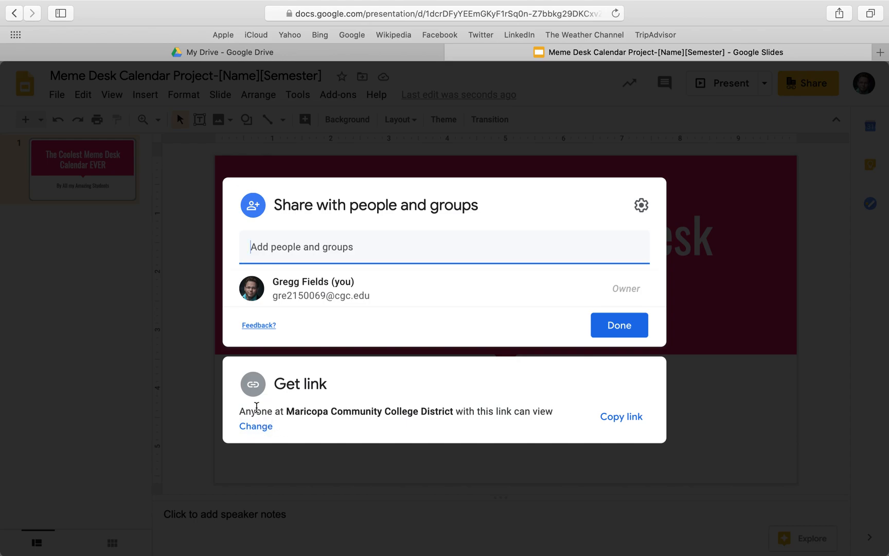
Step: Change link access to Anyone with the link as Viewer and close sharing
left_click(256, 426)
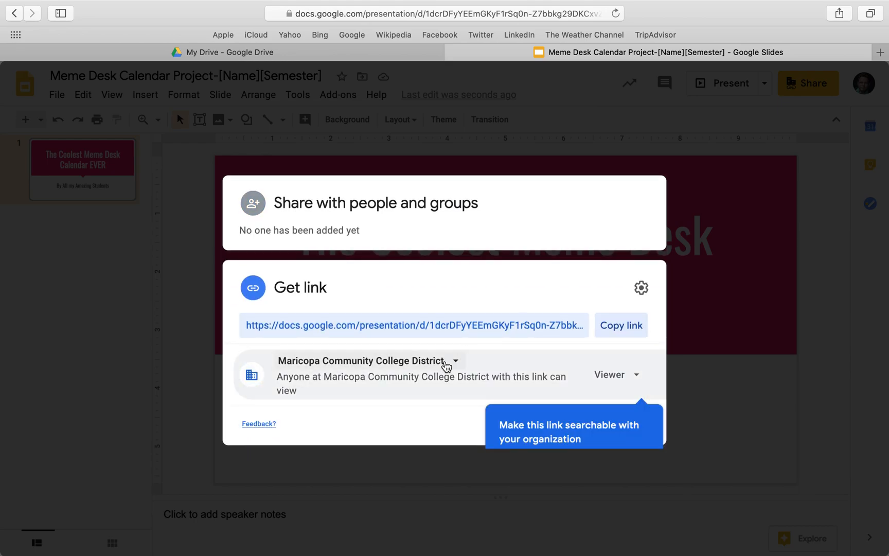
left_click(367, 361)
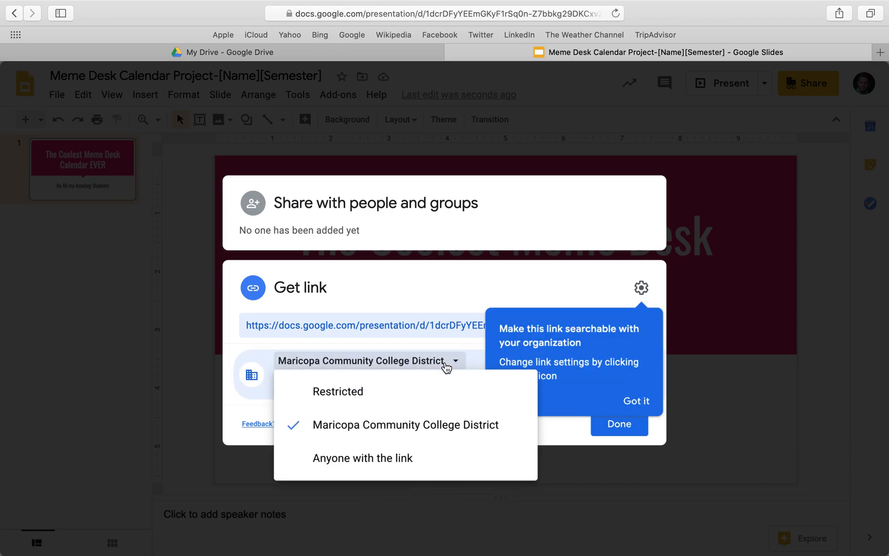
left_click(363, 458)
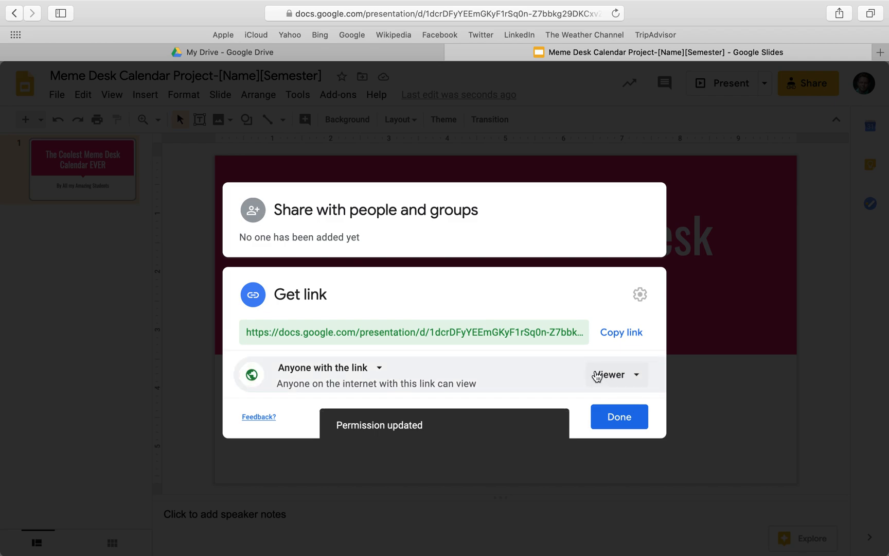
left_click(616, 374)
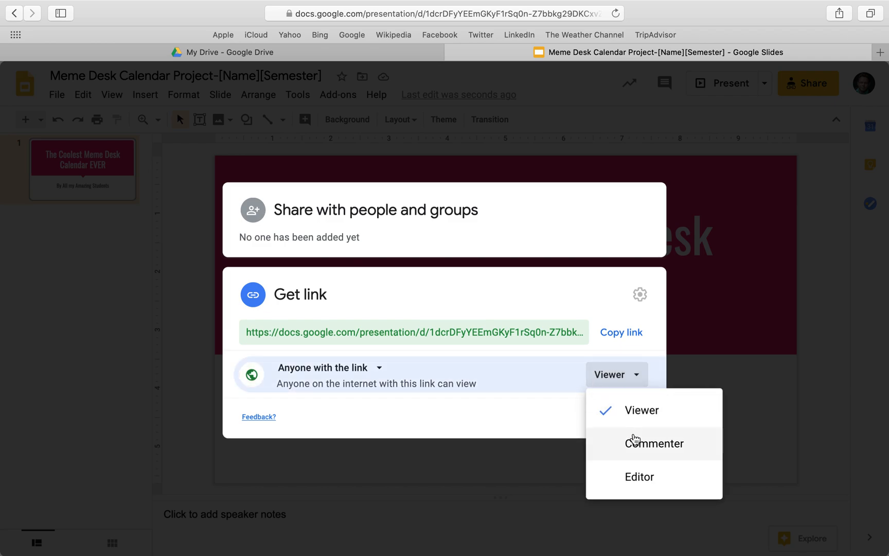
mouse_move(622, 452)
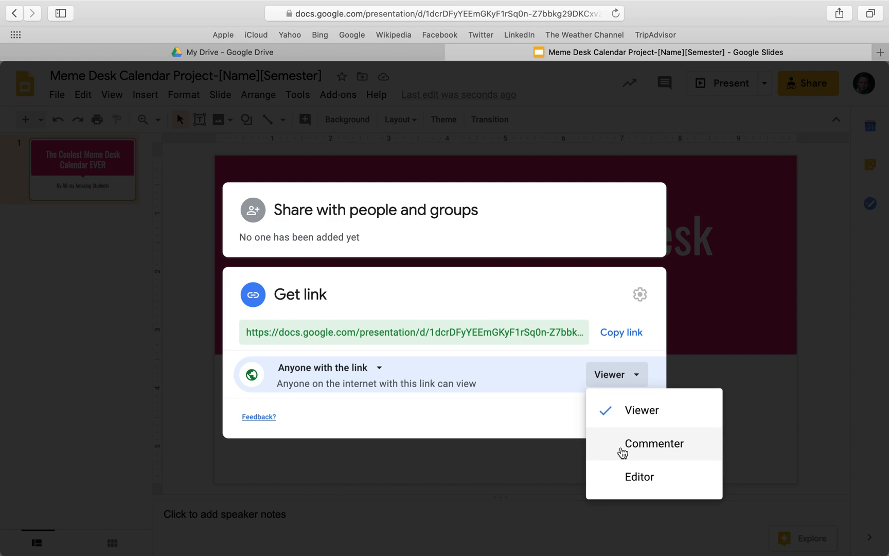
mouse_move(639, 477)
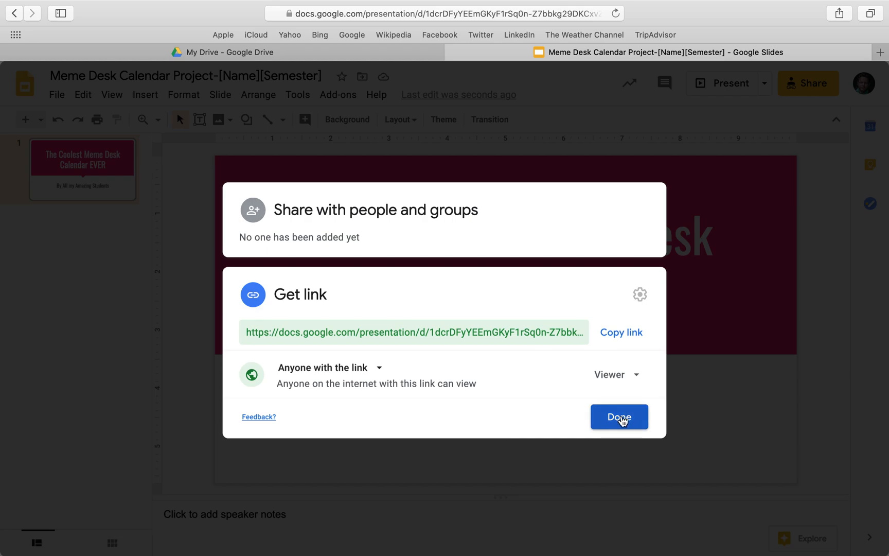
left_click(618, 416)
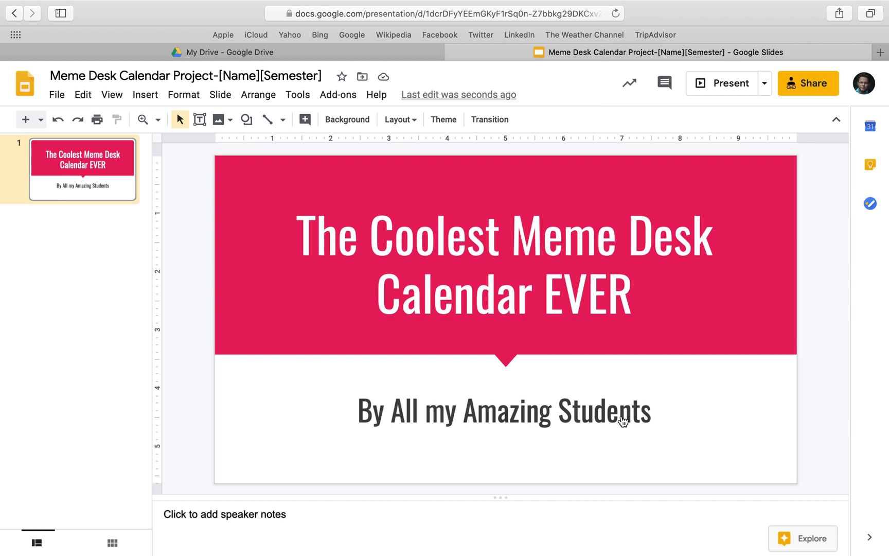
mouse_move(73, 92)
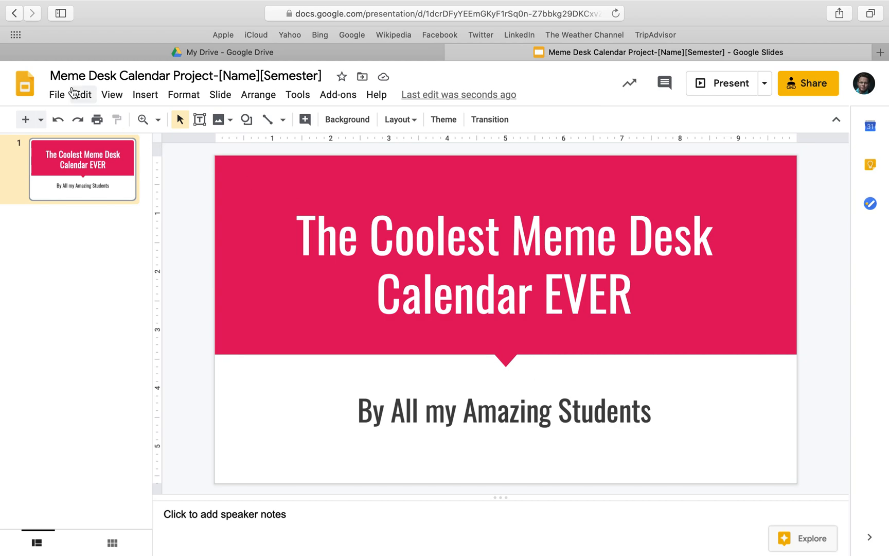
Step: Set Publish to the web embed to auto-advance every 5 seconds, autostart, and loop
left_click(56, 94)
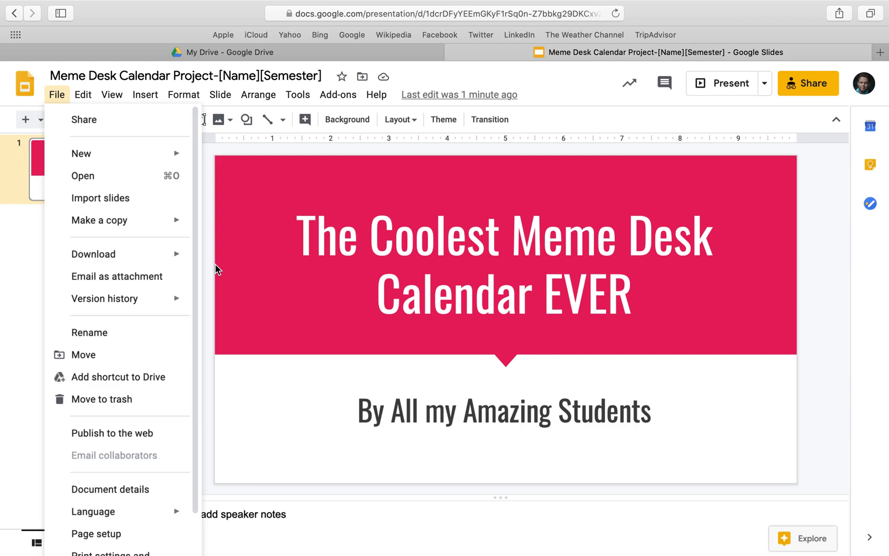
mouse_move(124, 440)
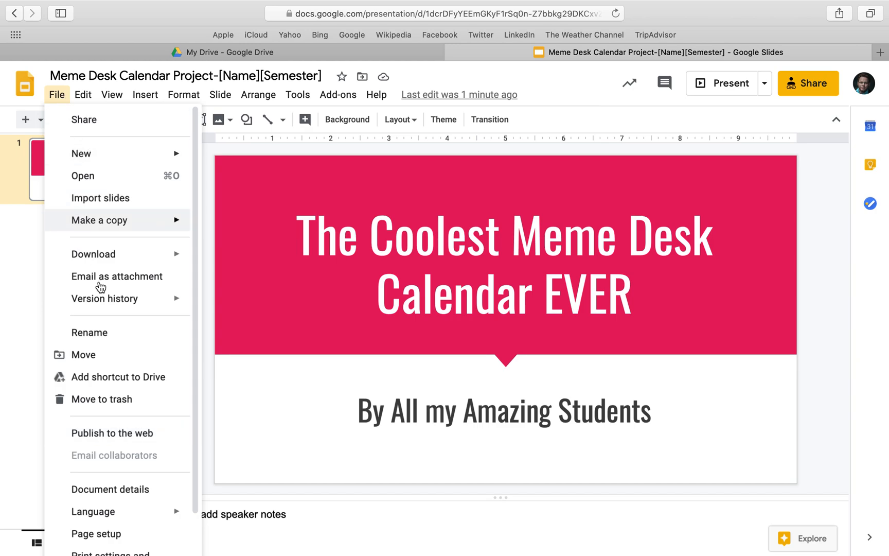
left_click(112, 433)
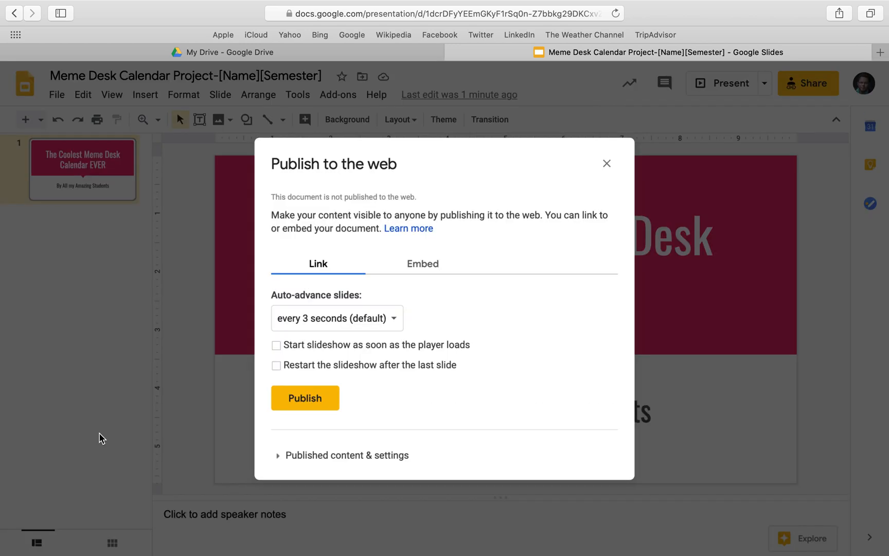
left_click(422, 263)
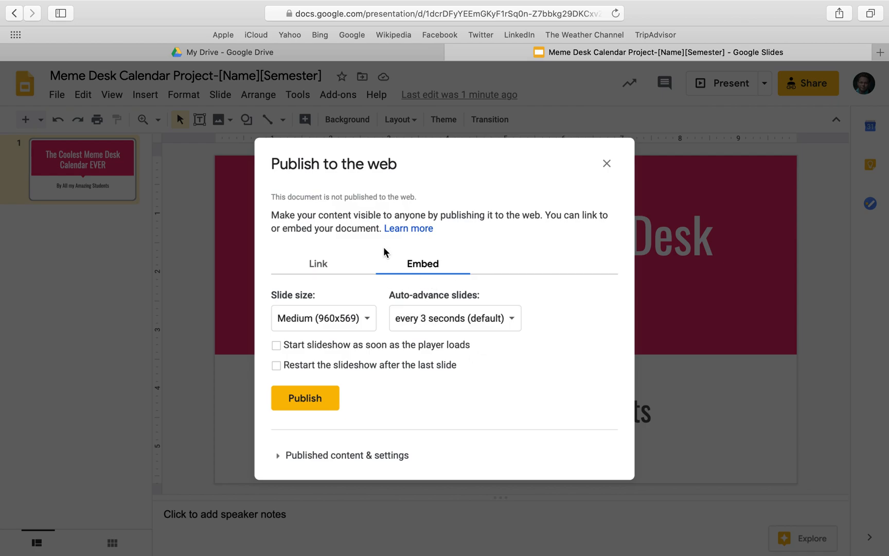
left_click(453, 317)
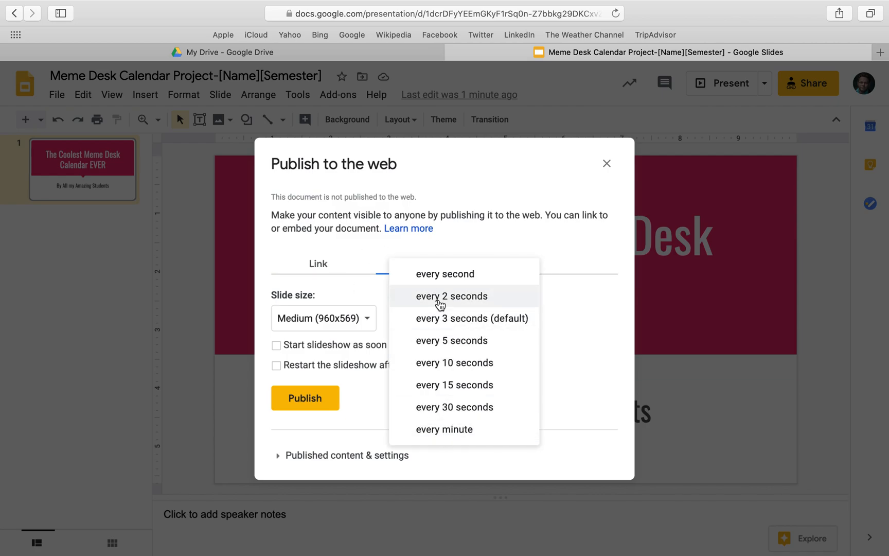
mouse_move(448, 318)
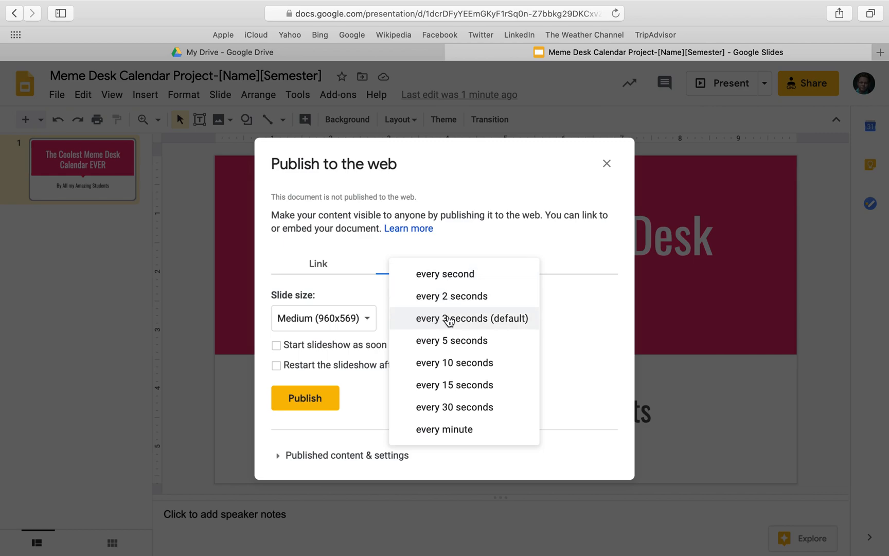
mouse_move(449, 340)
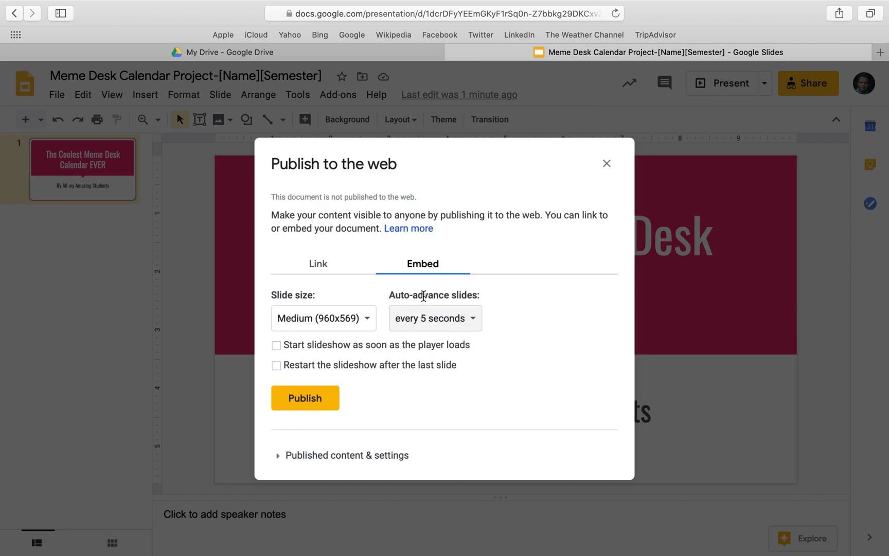
left_click(276, 345)
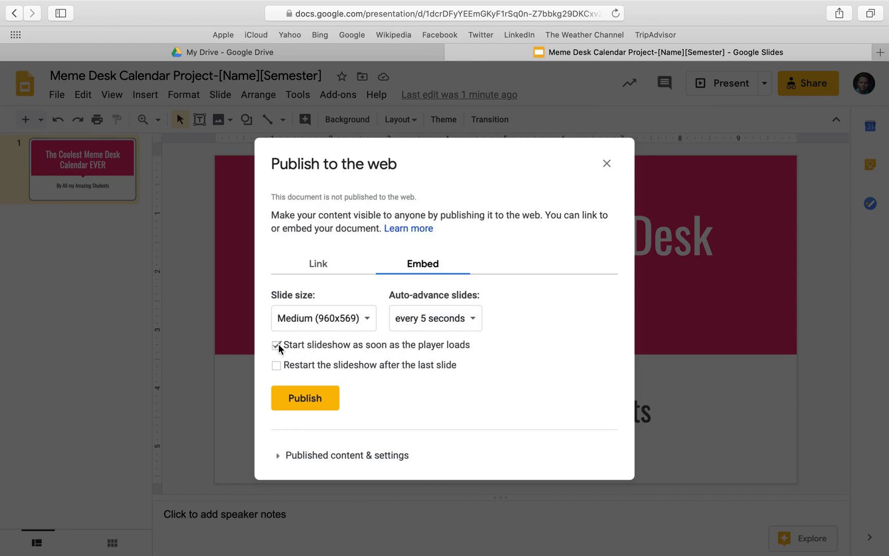
left_click(276, 365)
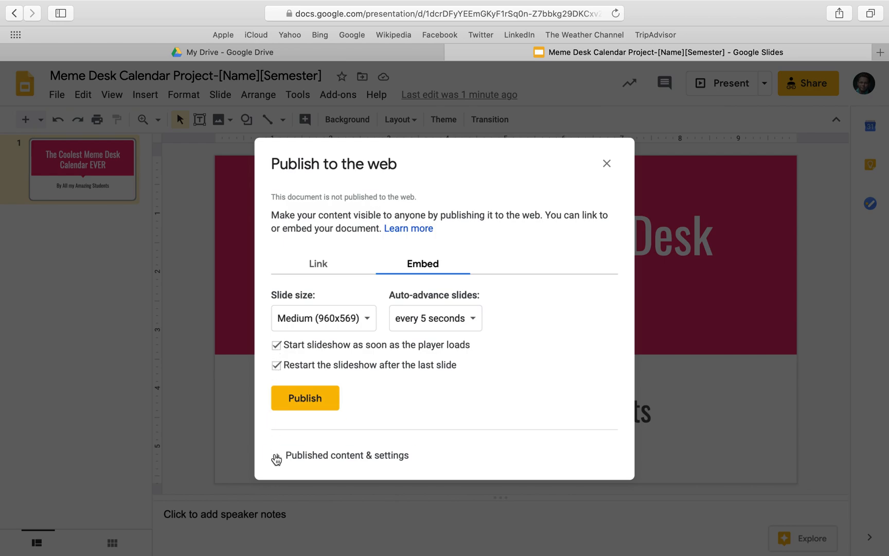
left_click(346, 455)
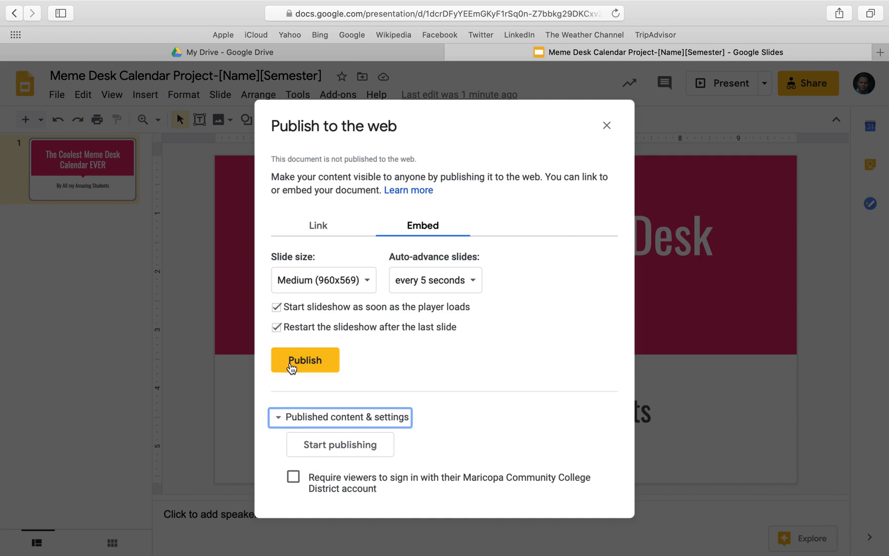
Step: Confirm publishing, copy the generated iframe embed code, and close the dialog
left_click(304, 360)
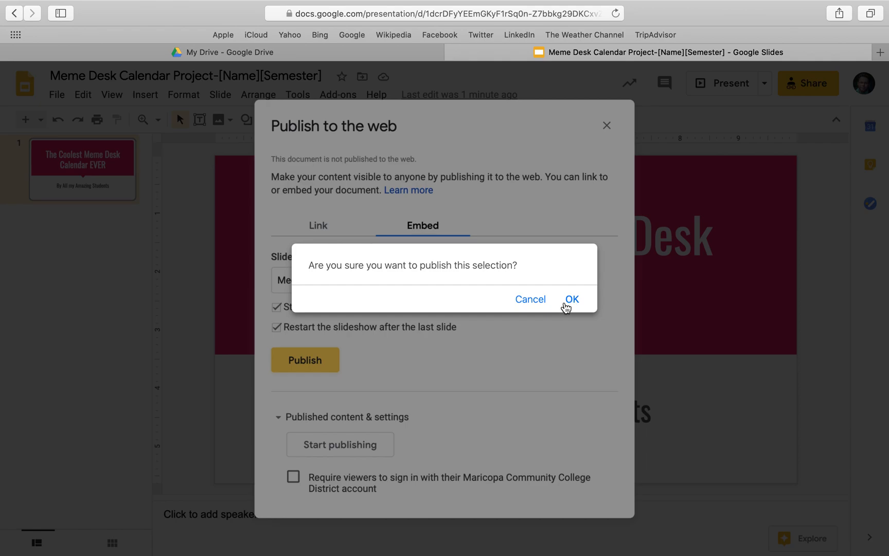
left_click(571, 299)
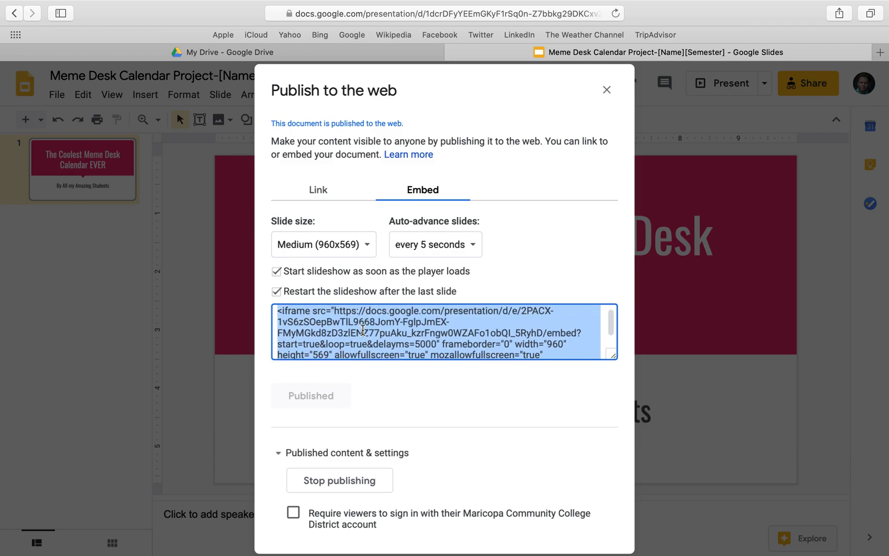
scroll("down", 3)
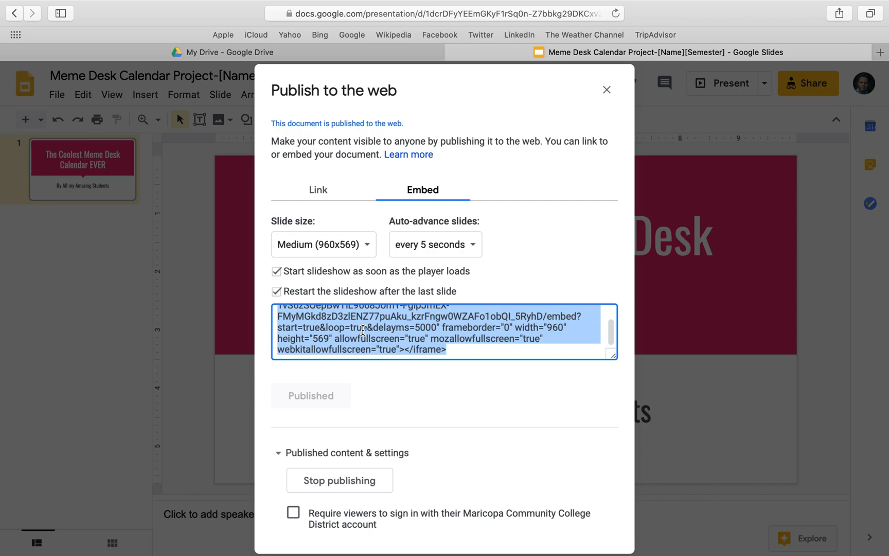
right_click(369, 340)
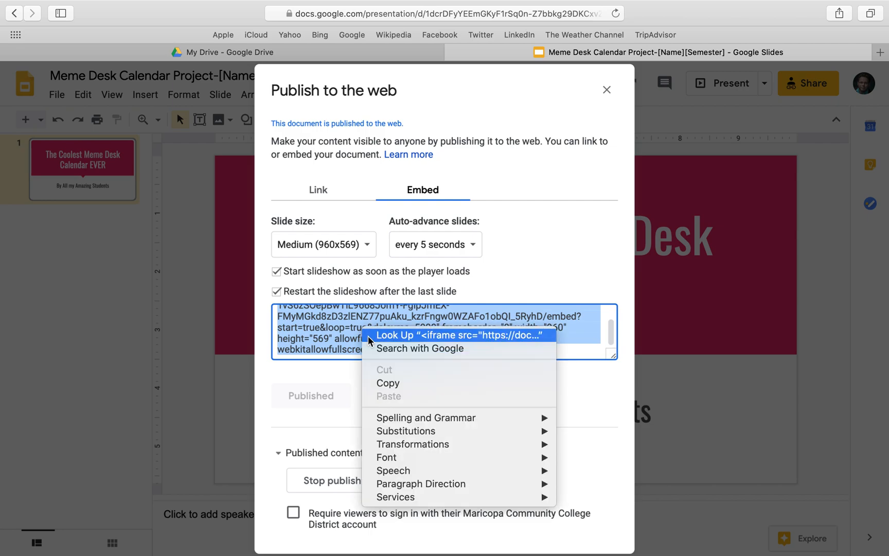
left_click(388, 382)
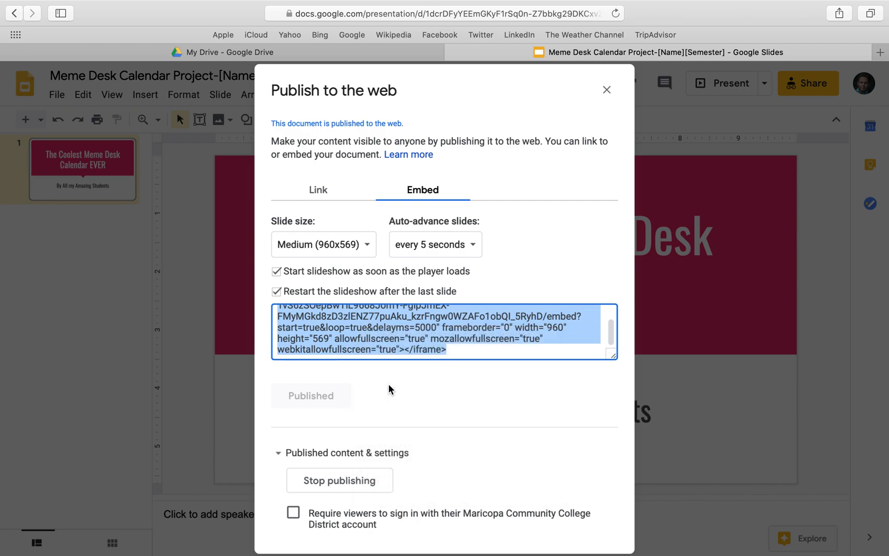
mouse_move(495, 439)
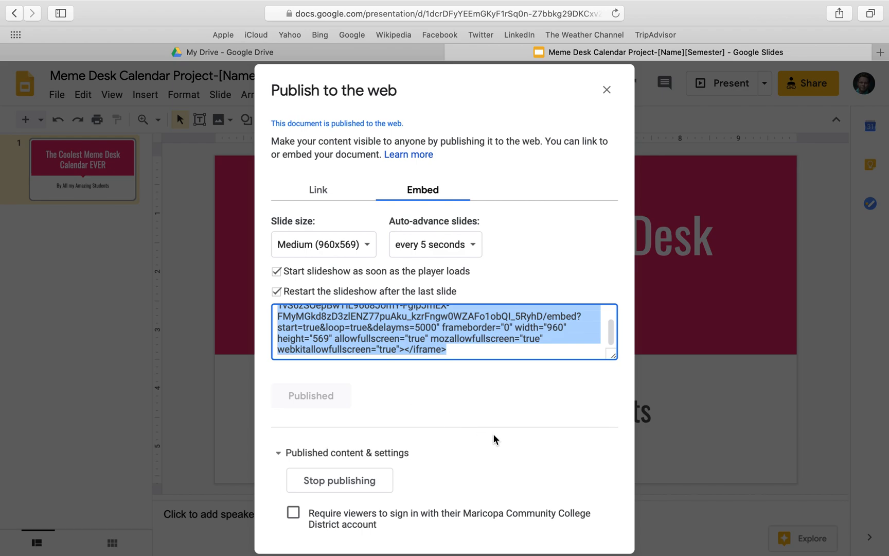
left_click(606, 90)
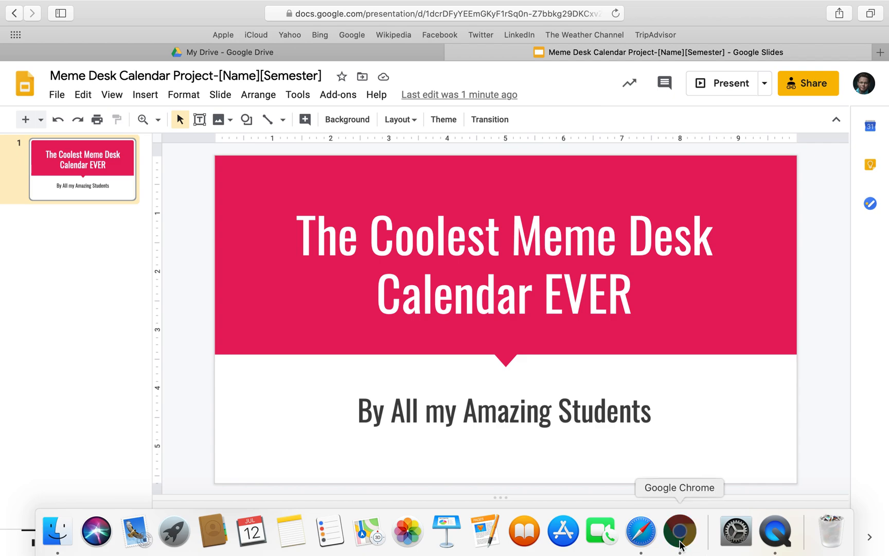
Step: Switch to the Canvas page in Chrome and try the editor's image insert options
left_click(680, 531)
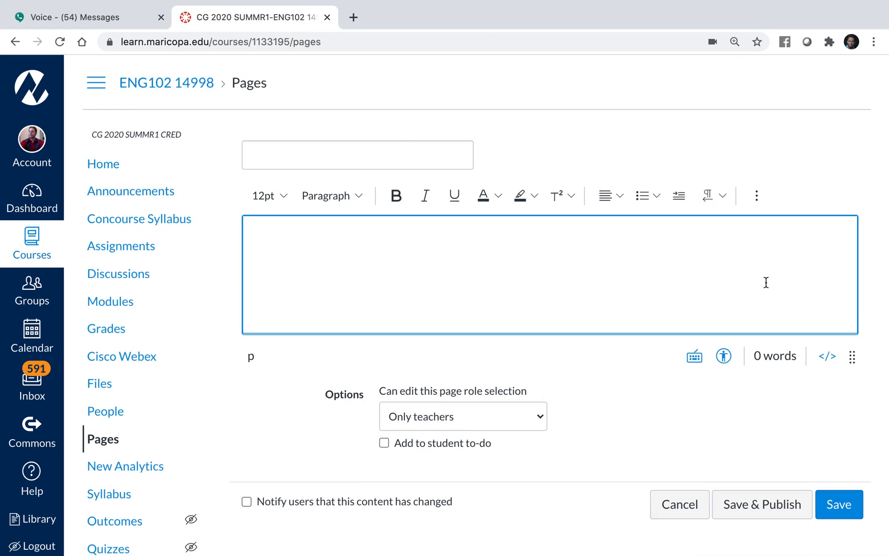
mouse_move(827, 356)
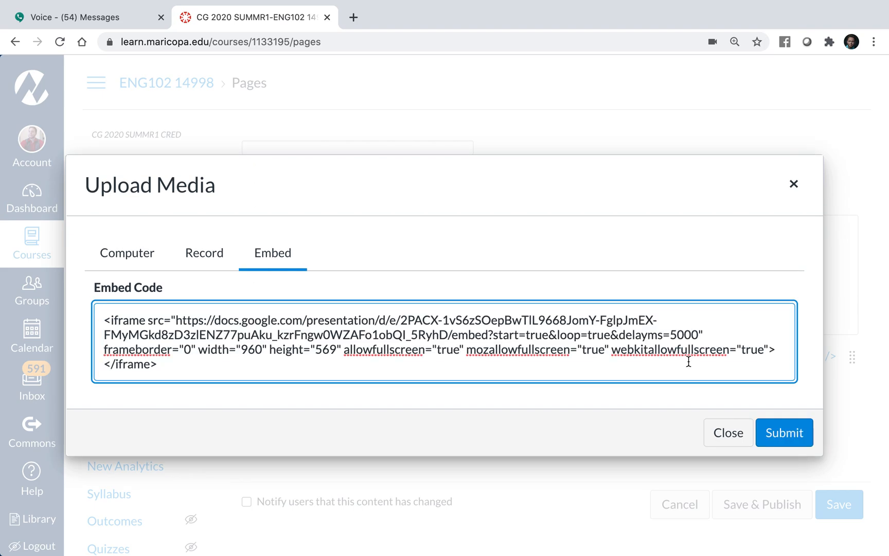
left_click(784, 432)
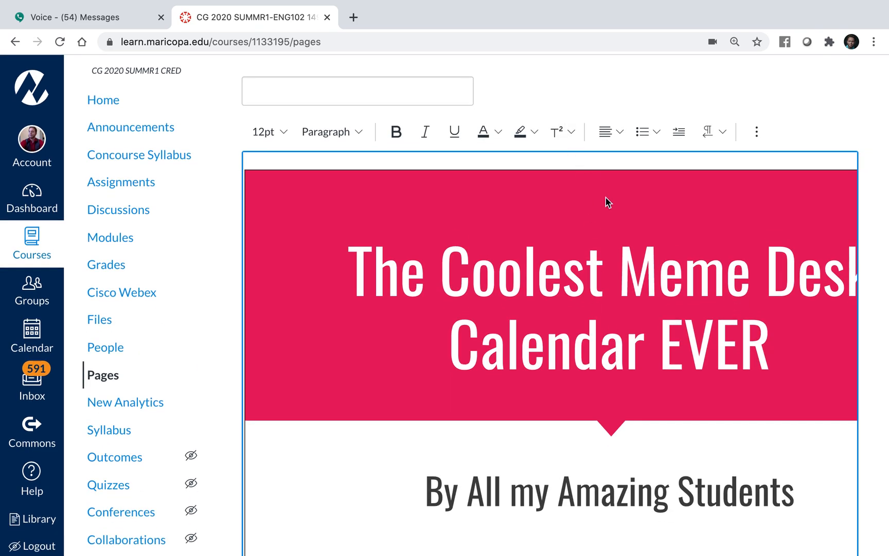
left_click(756, 131)
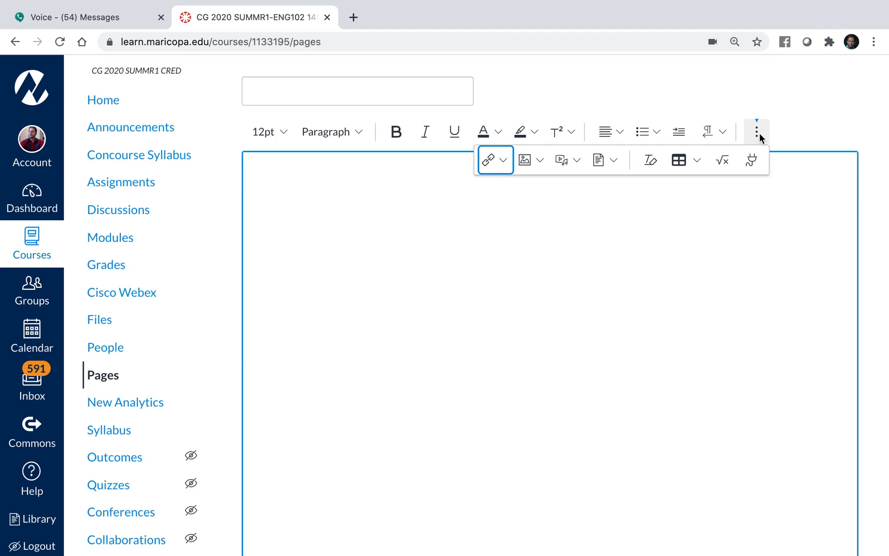
left_click(541, 160)
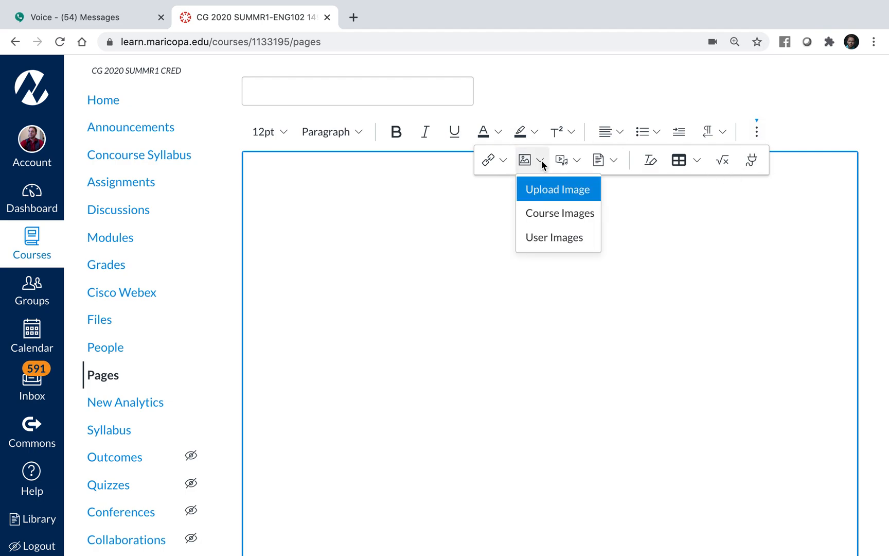
left_click(557, 188)
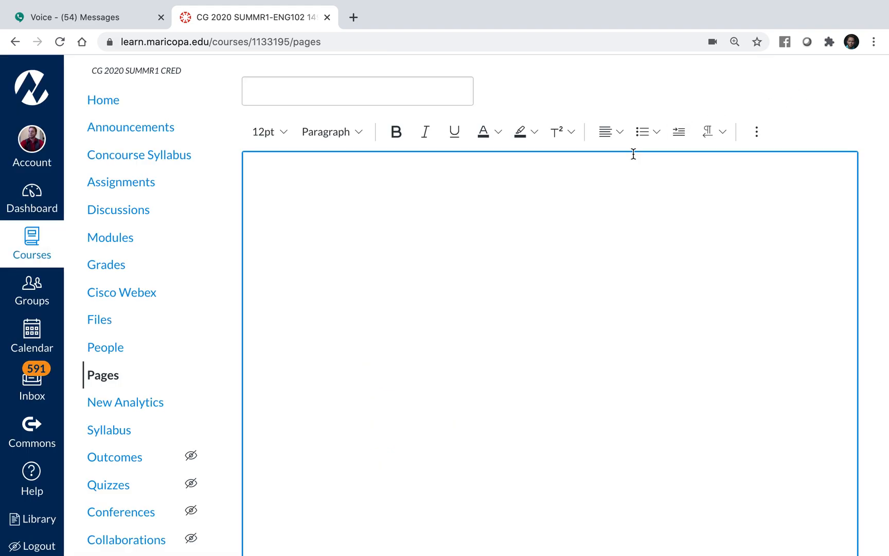
Step: Paste the slideshow iframe code into the Media Embed tab and submit it
left_click(756, 132)
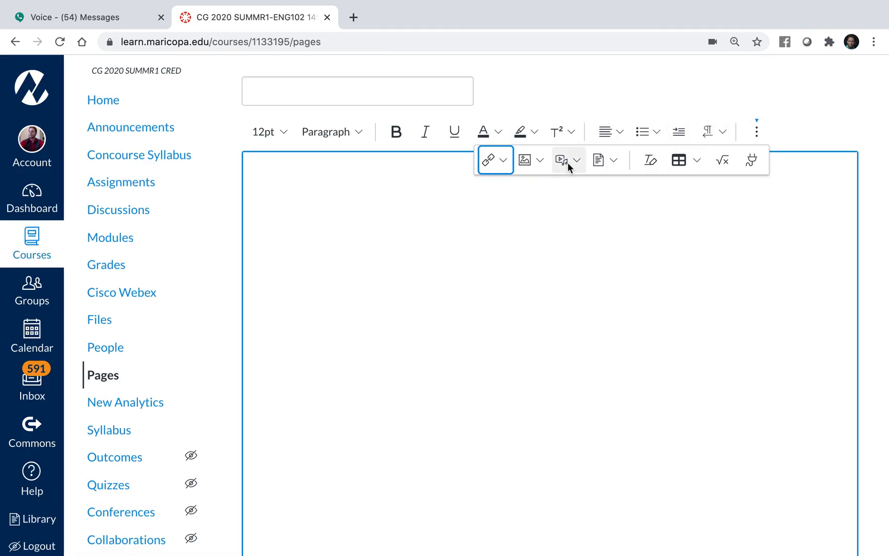
left_click(577, 160)
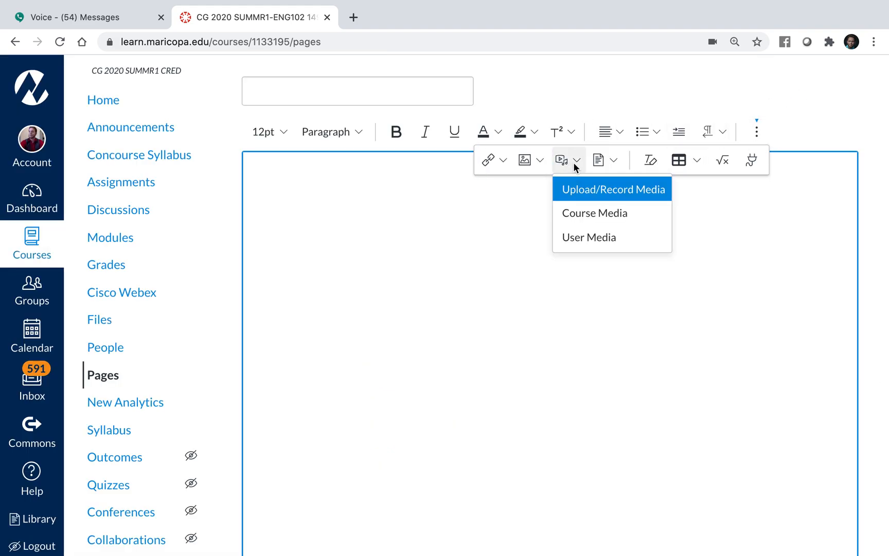
left_click(611, 188)
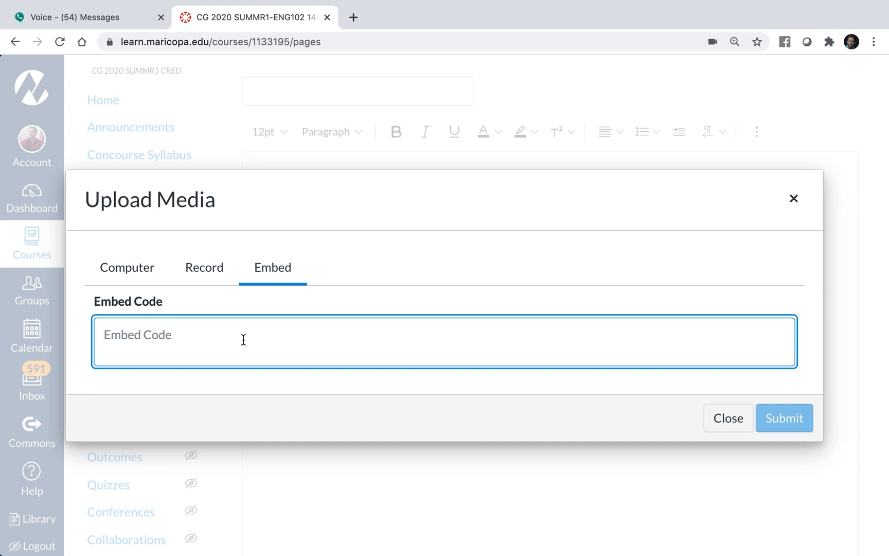
type("<iframe src=\"https://docs.google.com/presentation/d/e/2PACX-1vS6zSOepBwTlL9668JomY-FglpJmEX-FMyMGkd8zD3zlENZ77puAku_kzrFngw0WZAFo1obQI_5RyhD/embed?")
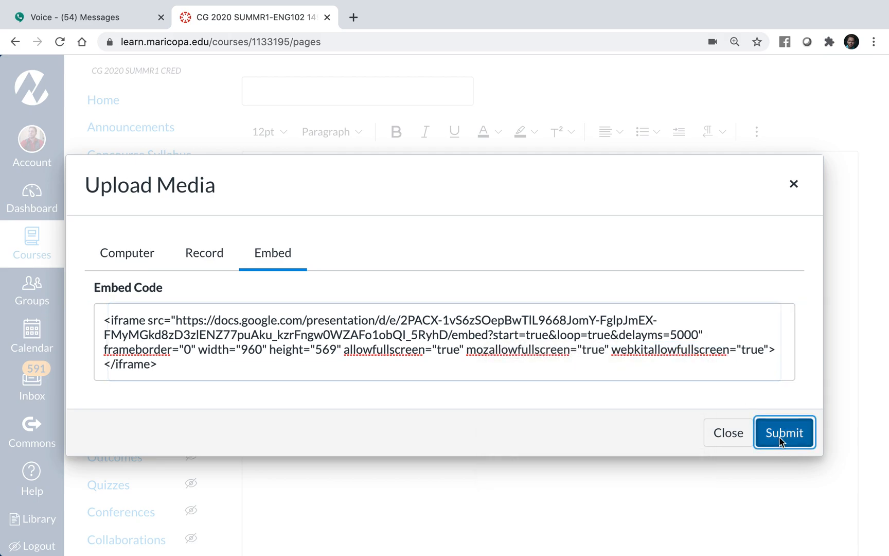
left_click(784, 432)
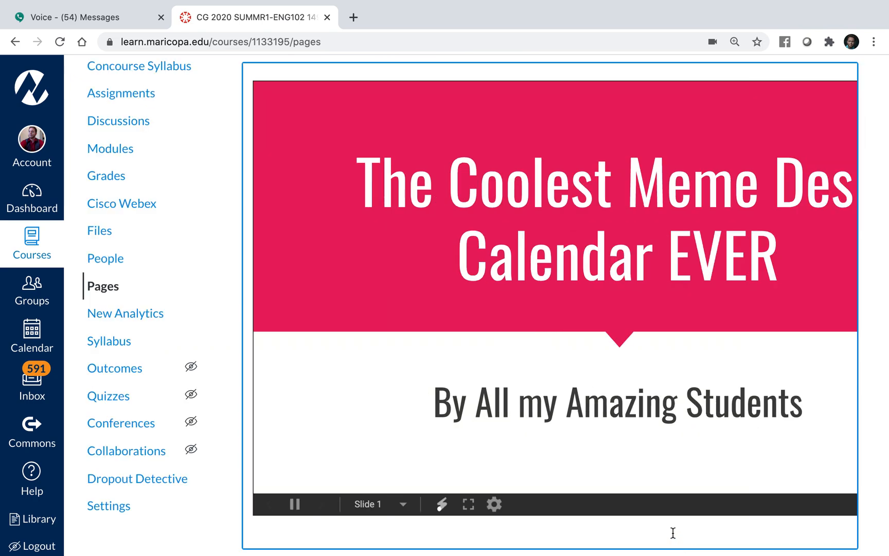
scroll("down", 3)
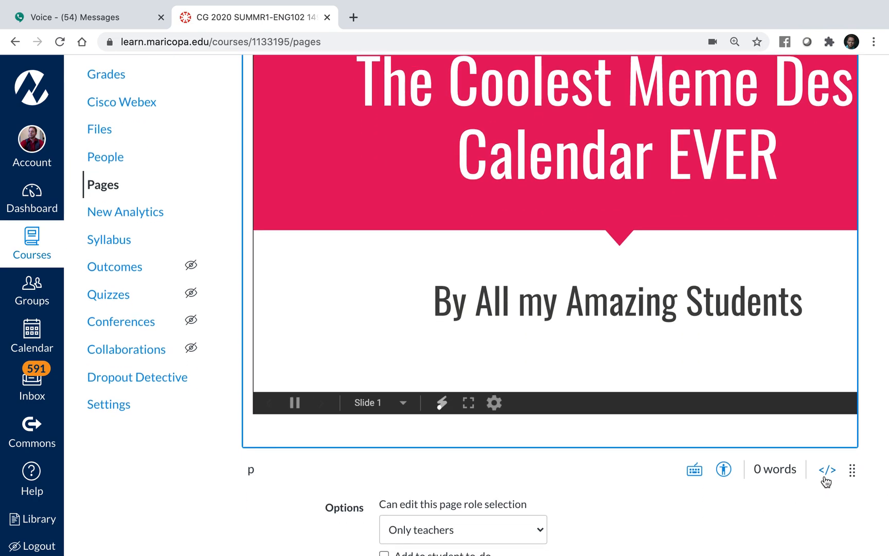
left_click(826, 471)
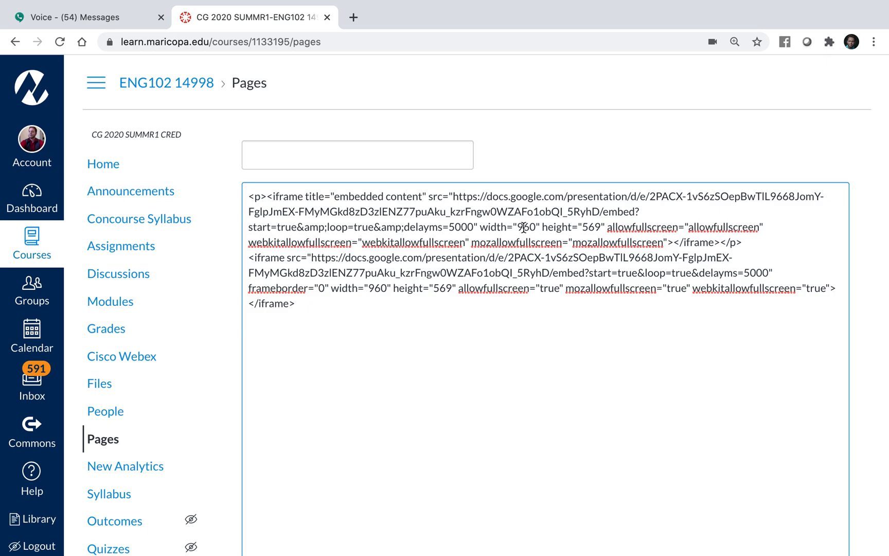
double_click(524, 228)
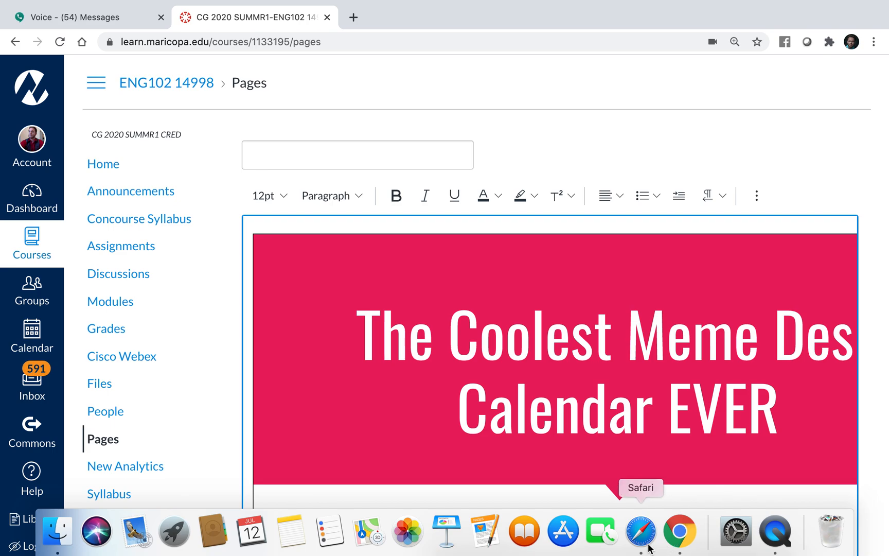
Step: Return to Google Slides, review the sharing settings, then close them
left_click(640, 531)
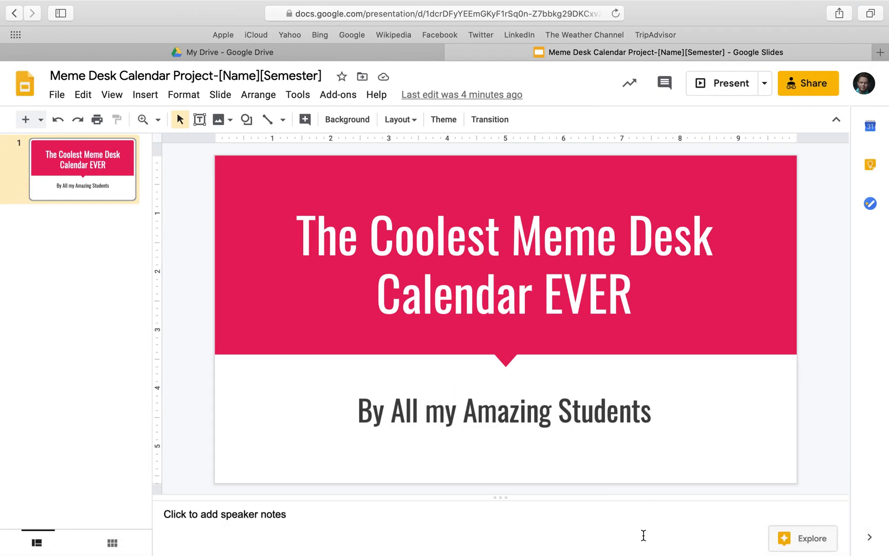
left_click(807, 83)
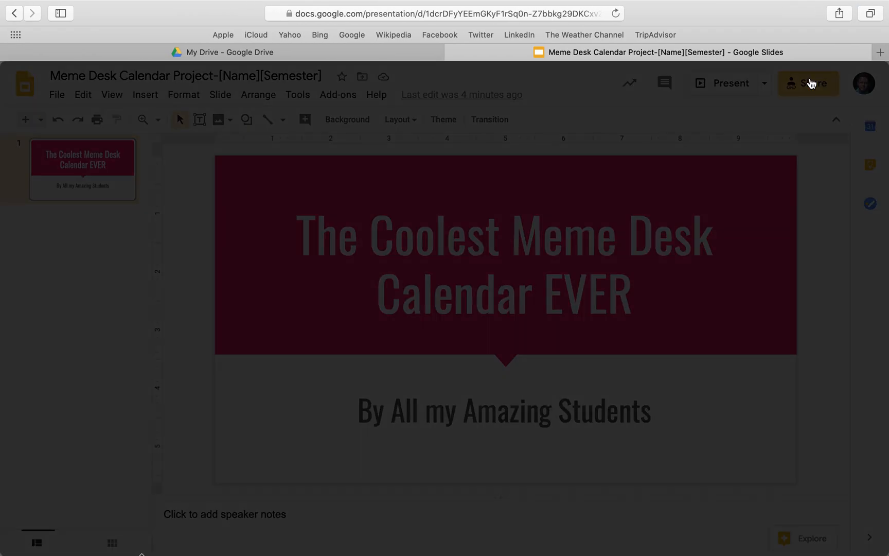
left_click(807, 83)
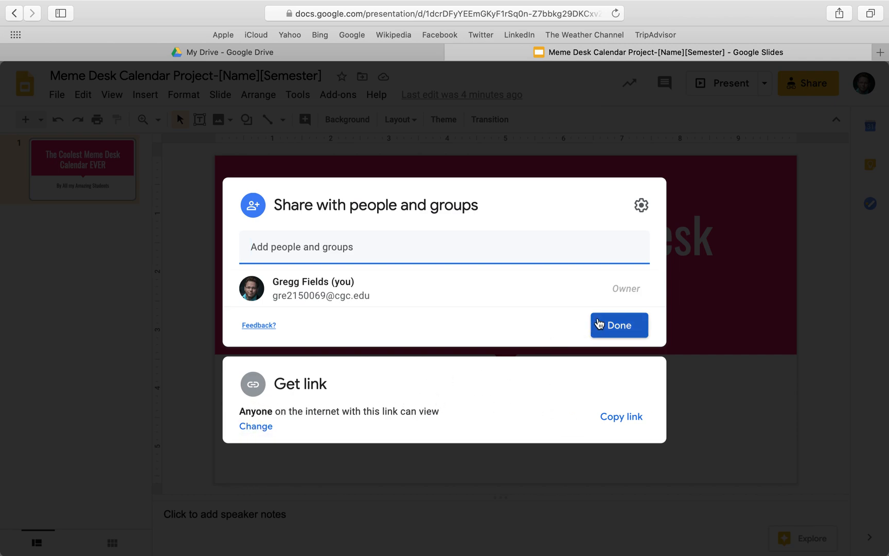
left_click(618, 325)
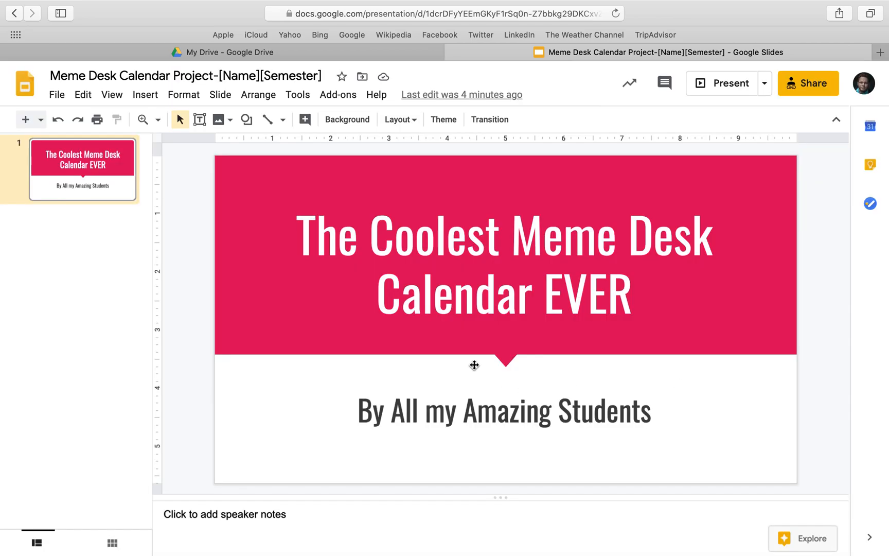
Step: Review the Publish to the web embed code at Medium 960x569 slide size
left_click(56, 94)
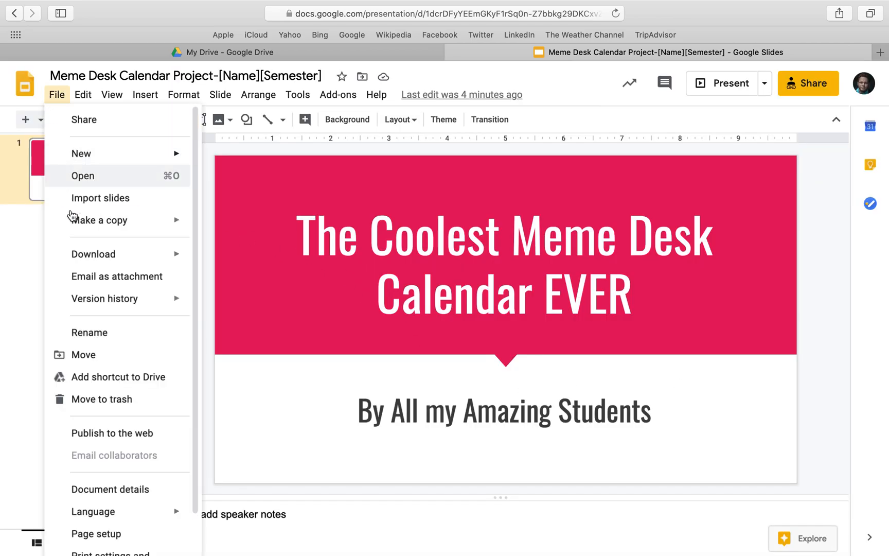
left_click(112, 433)
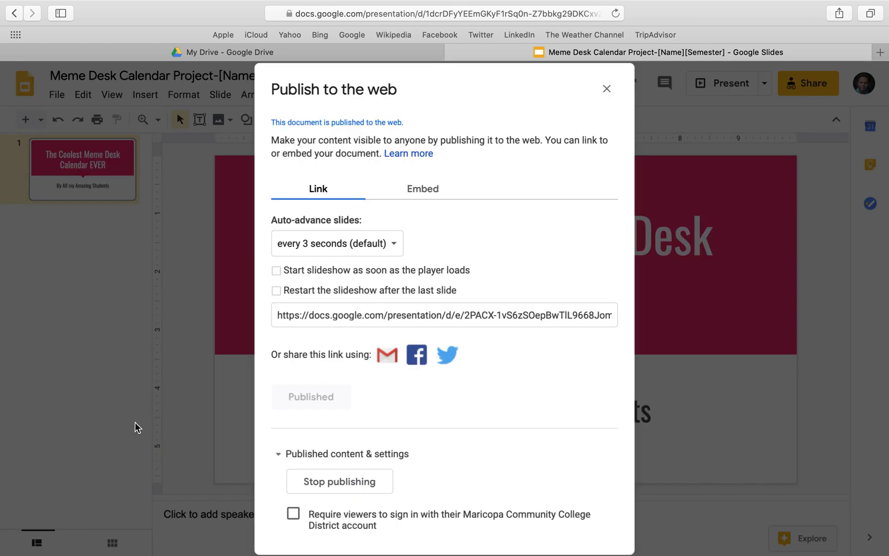
left_click(422, 189)
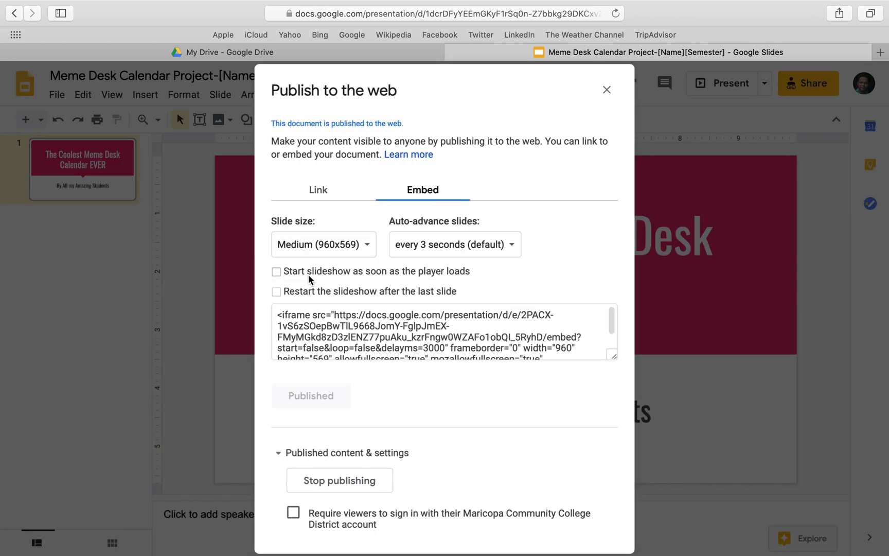
left_click(323, 244)
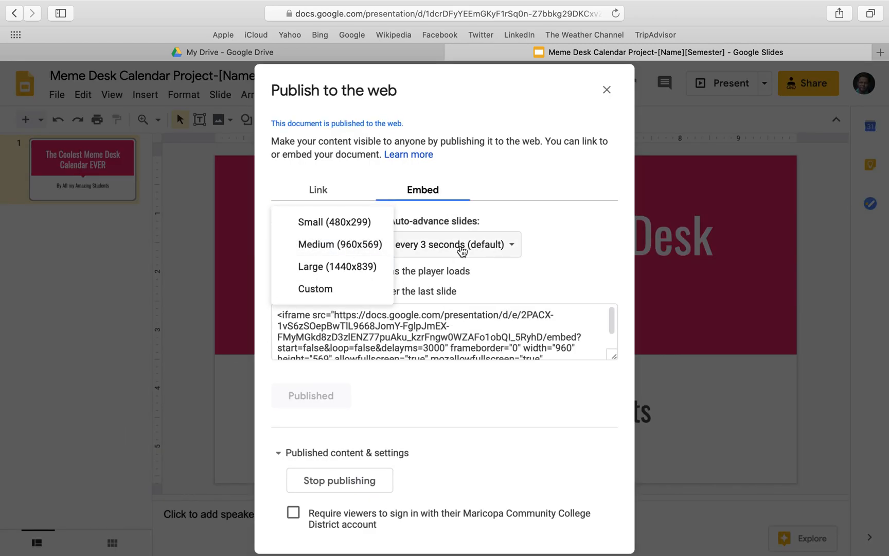
left_click(339, 245)
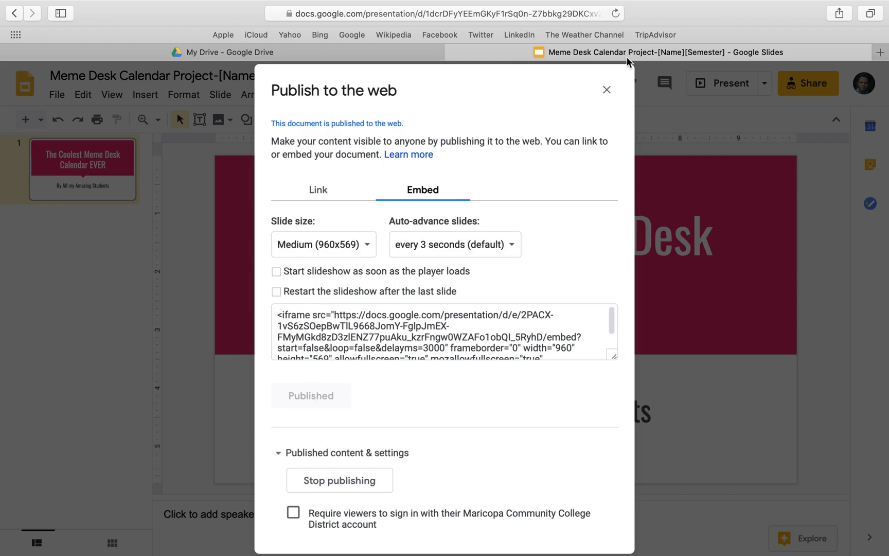
left_click(606, 90)
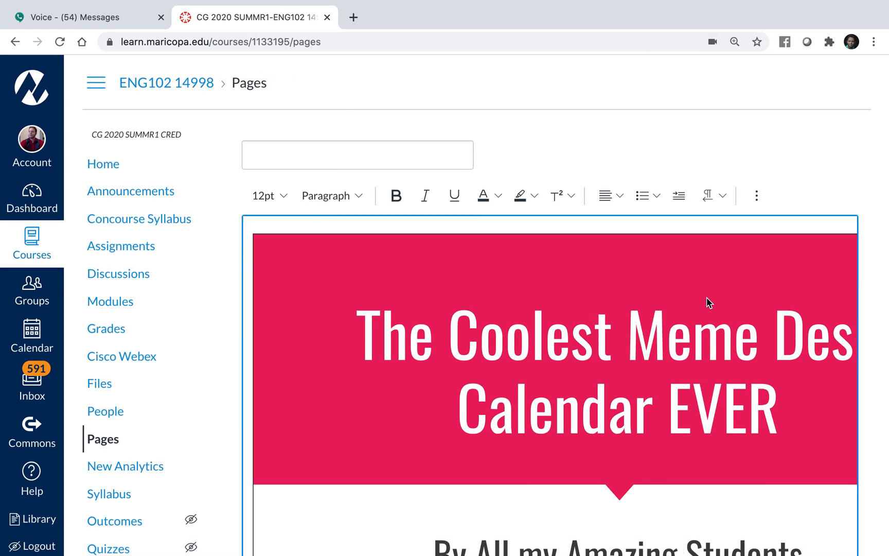
Step: Close the media dialog and change the iframe width from 960 to 100% in HTML view
scroll("down", 3)
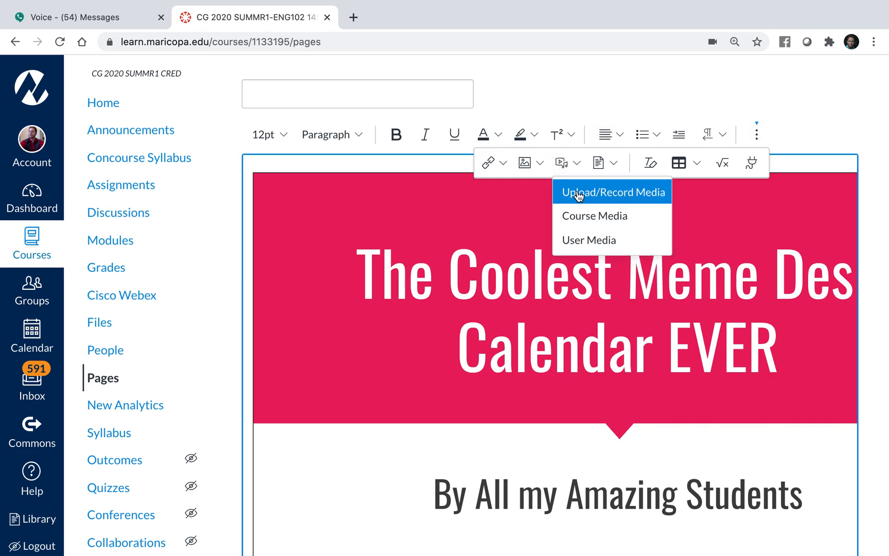
left_click(612, 192)
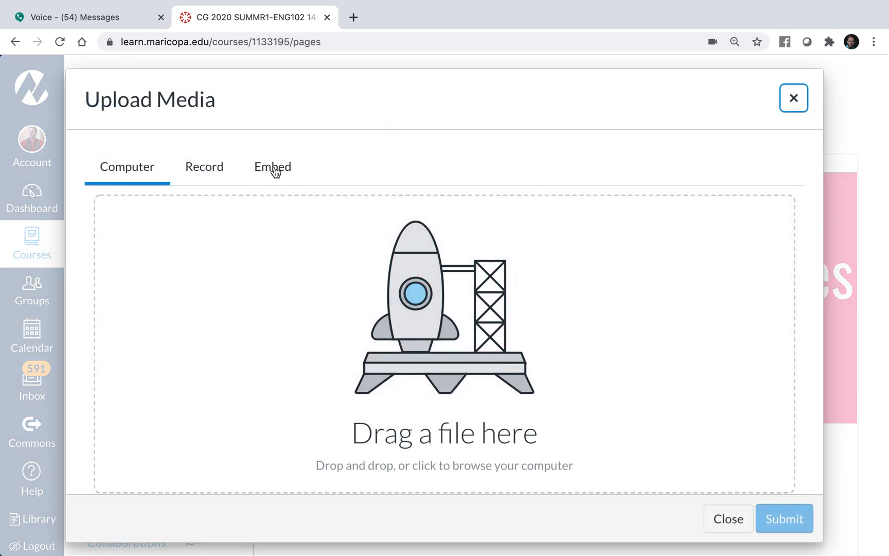
left_click(792, 98)
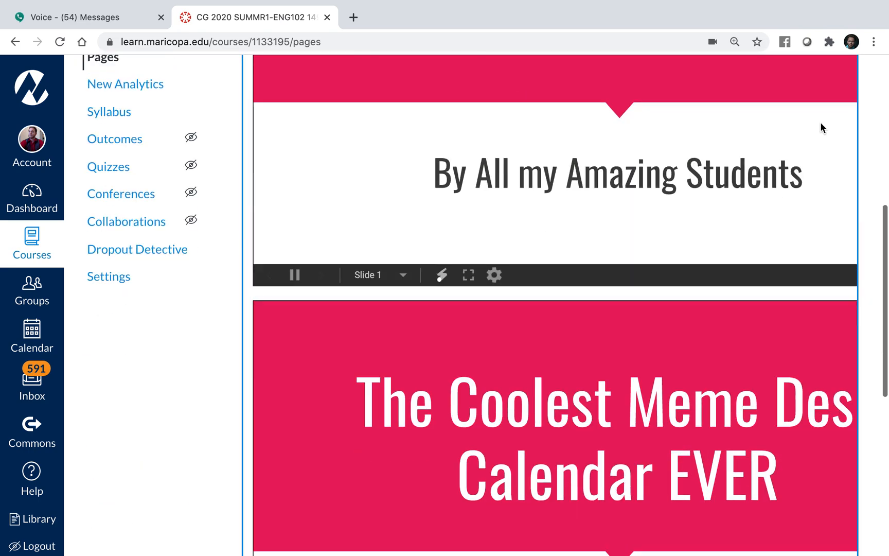
scroll("down", 3)
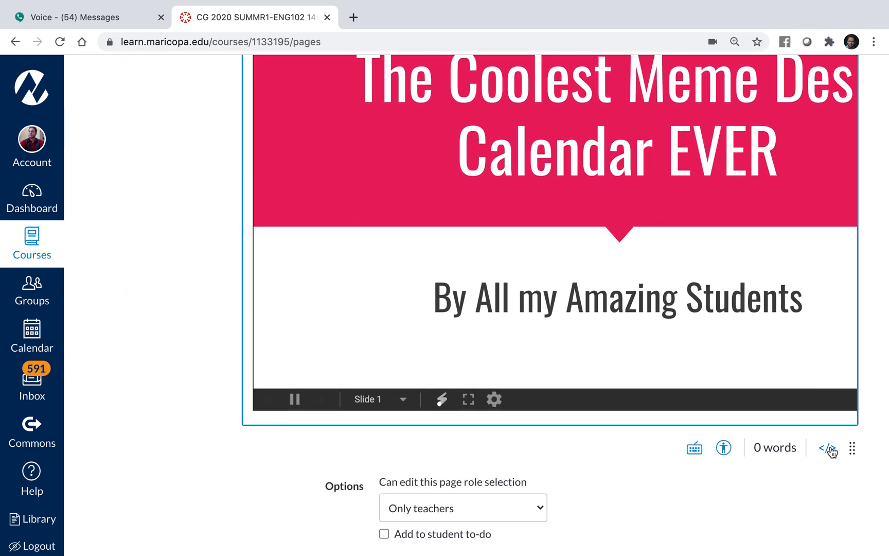
left_click(828, 447)
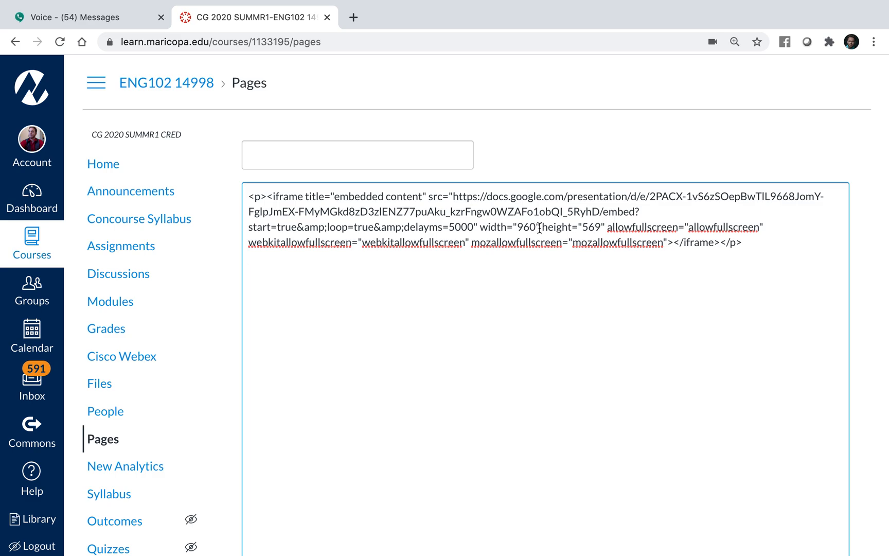
key("Backspace")
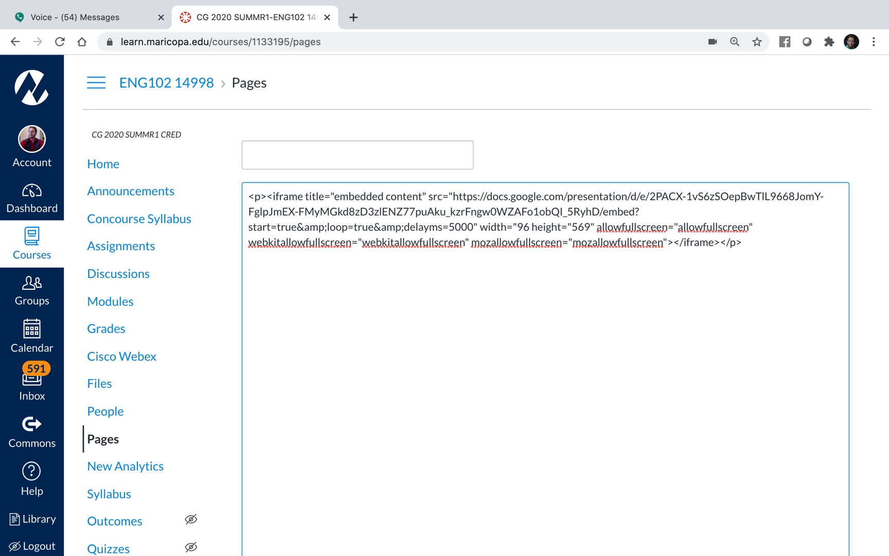
type("100")
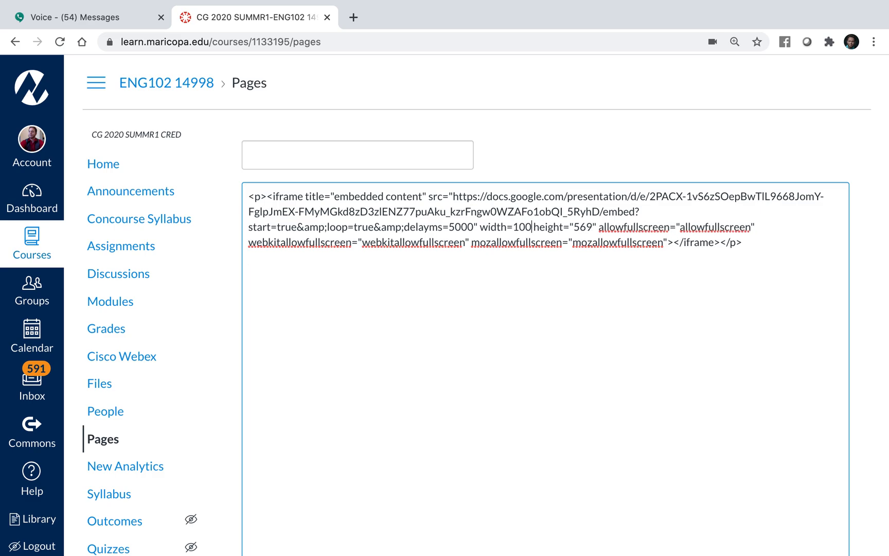
type("%")
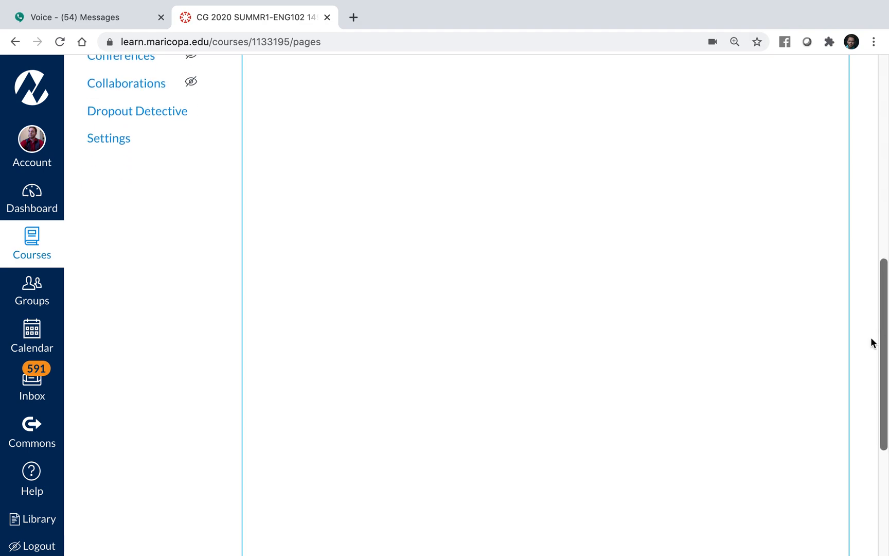
Step: Title the page 'squirrel', save it, and play the slideshow full screen
scroll("down", 3)
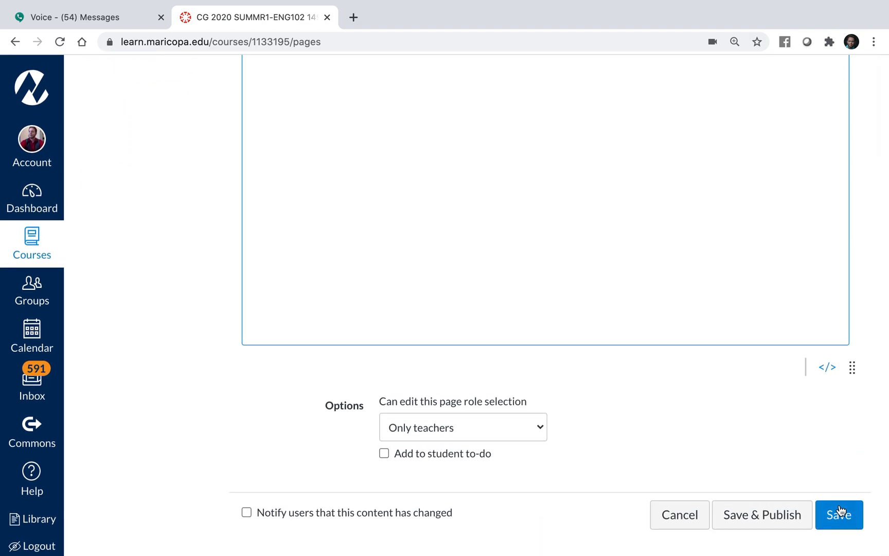
left_click(838, 514)
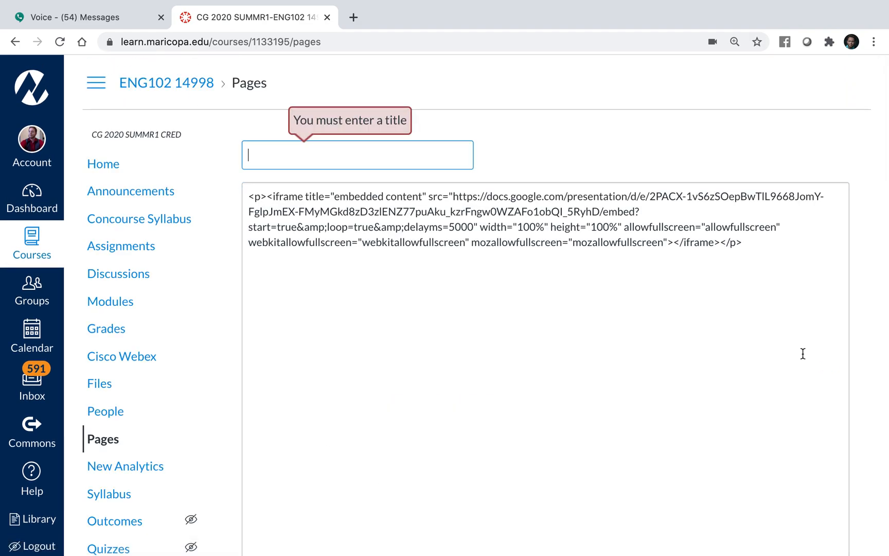
type("squir")
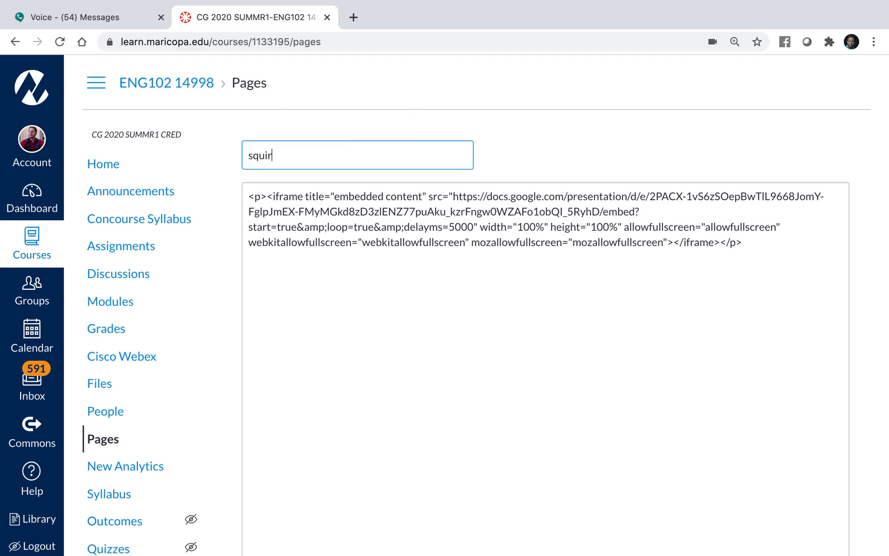
scroll("down", 3)
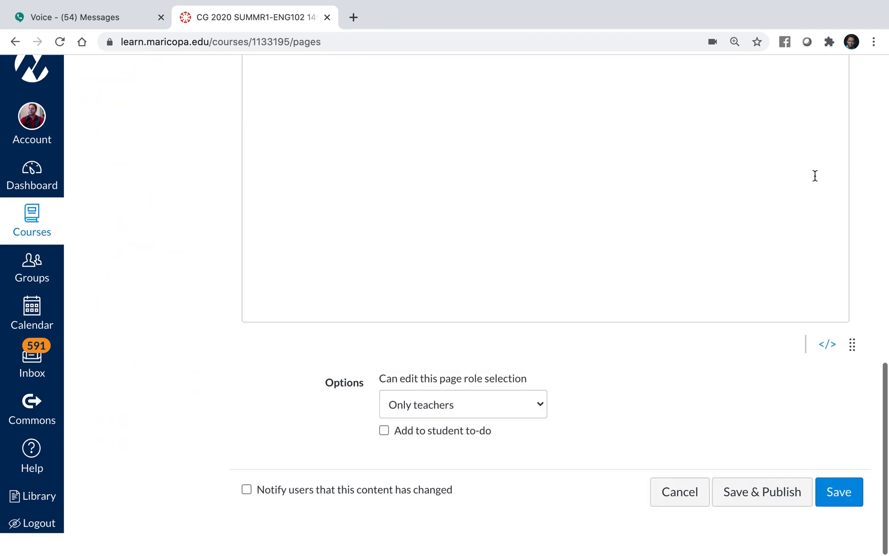
left_click(838, 491)
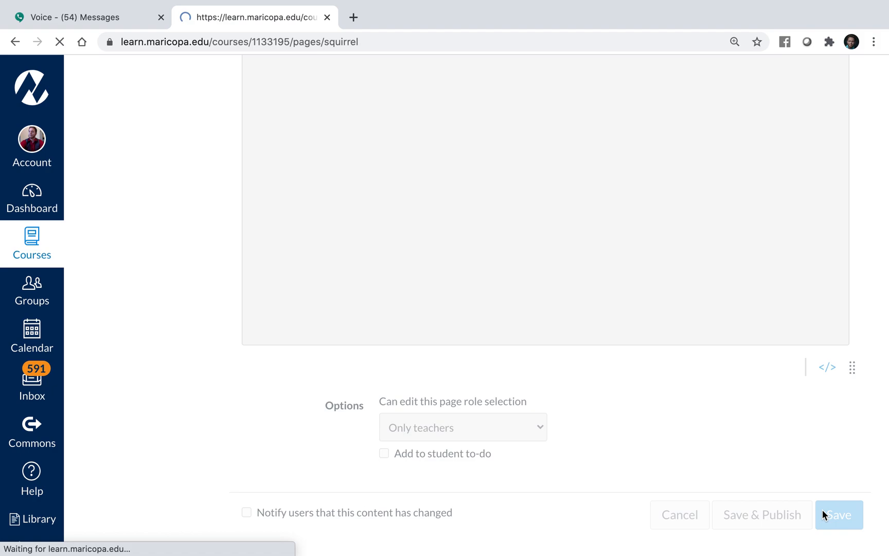
left_click(838, 514)
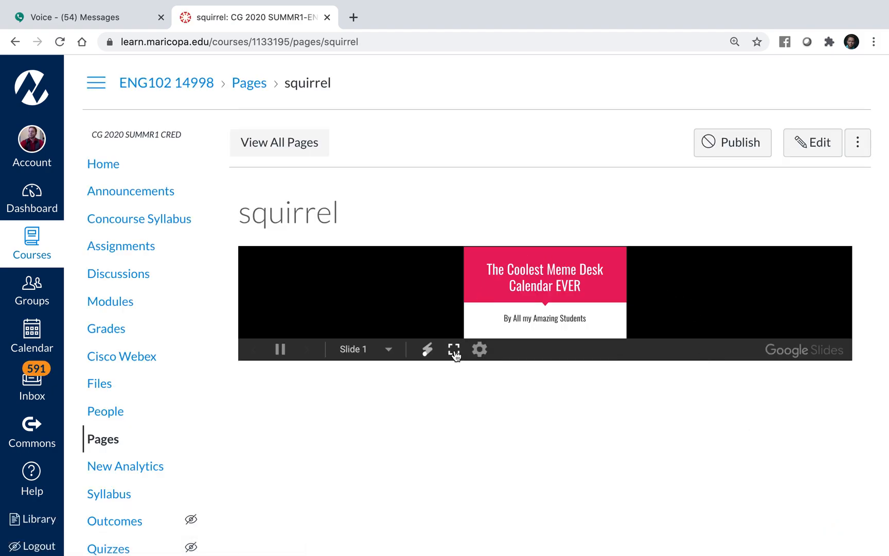
left_click(453, 349)
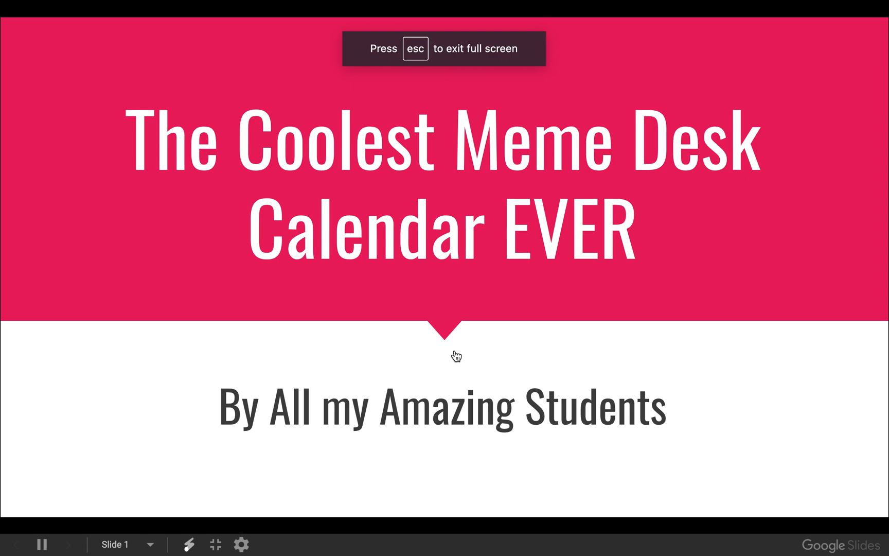